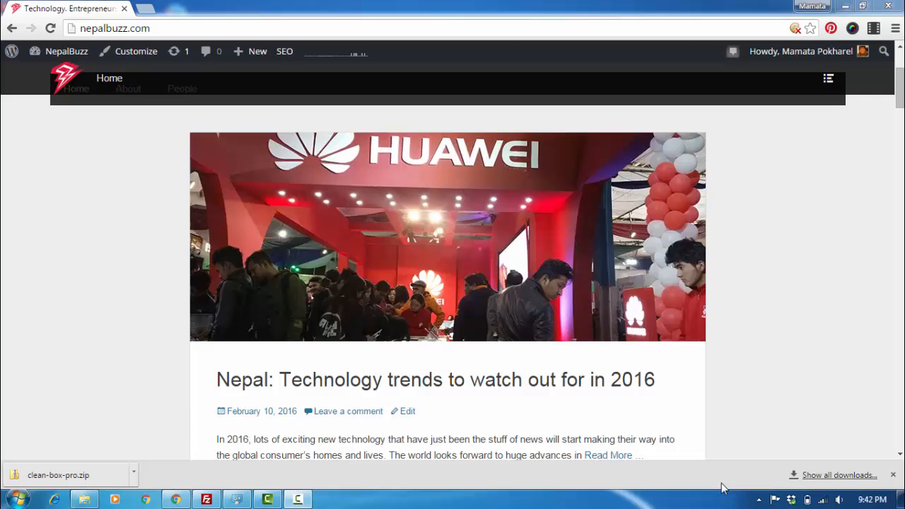
mouse_move(121, 164)
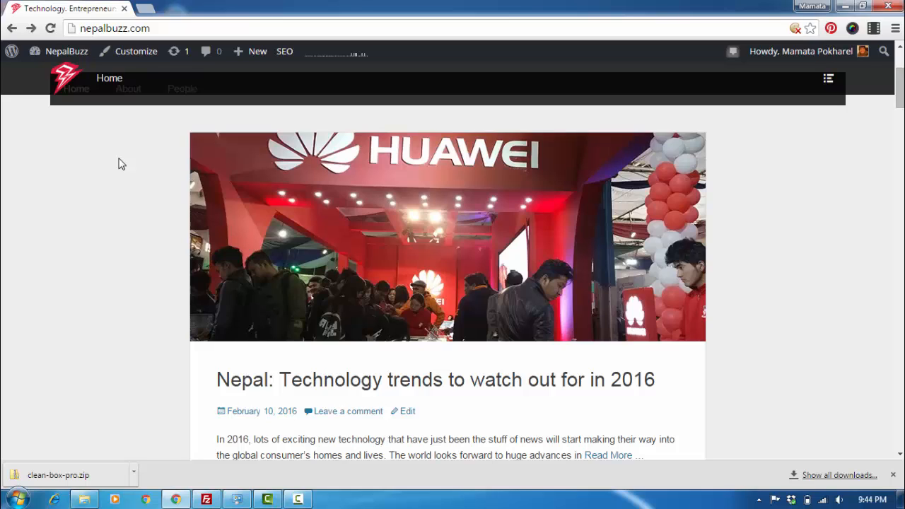
From the dashboard's Add New Plugins page, search 'catch web tools' and install Catch Web Tools 1.6.
click(67, 51)
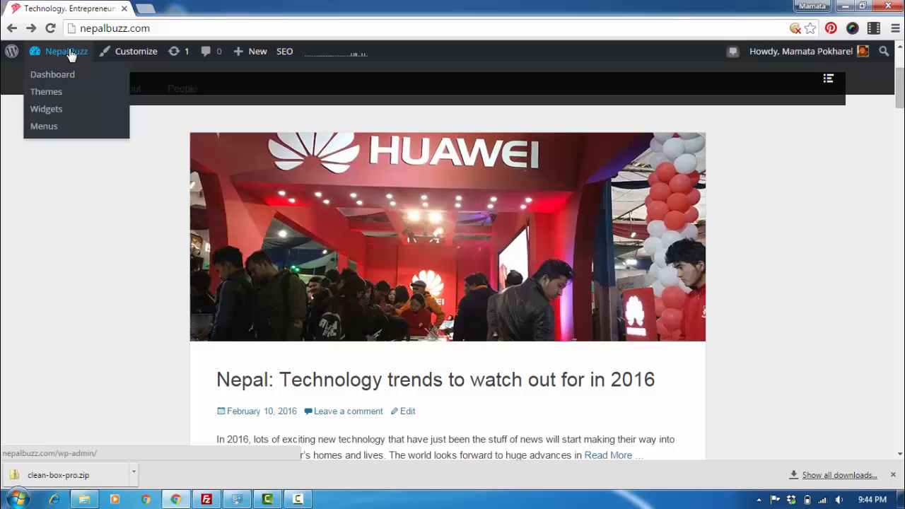
mouse_move(52, 74)
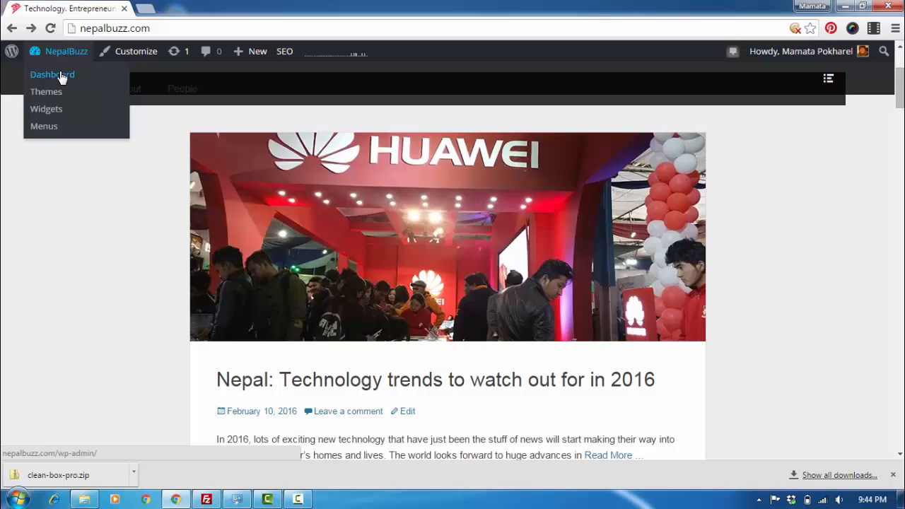
click(52, 74)
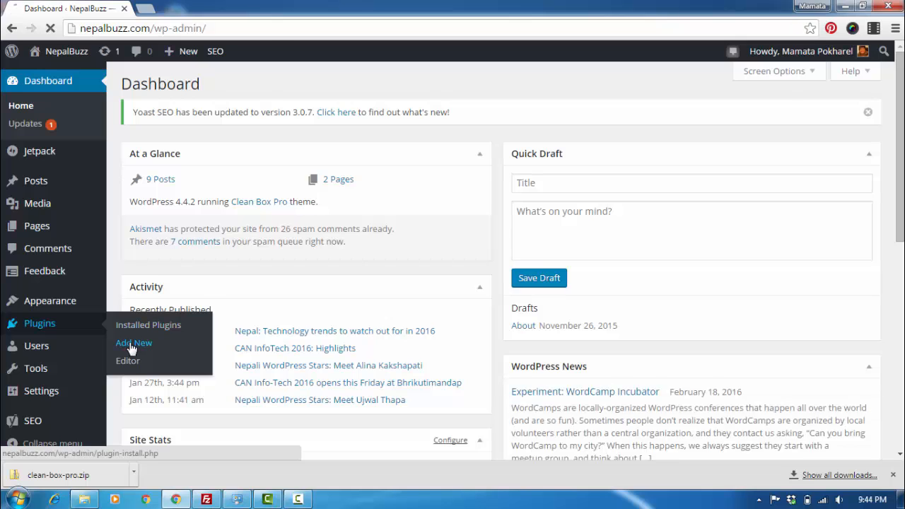
click(133, 342)
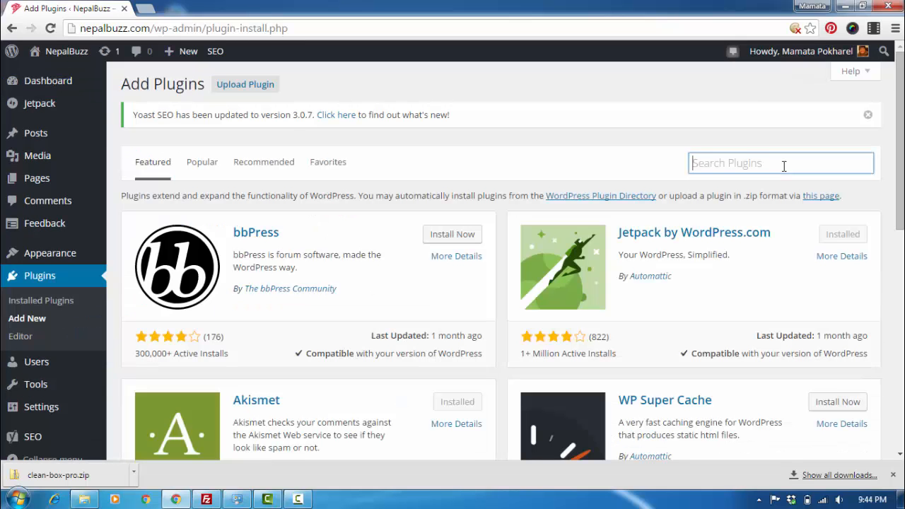
text(catch)
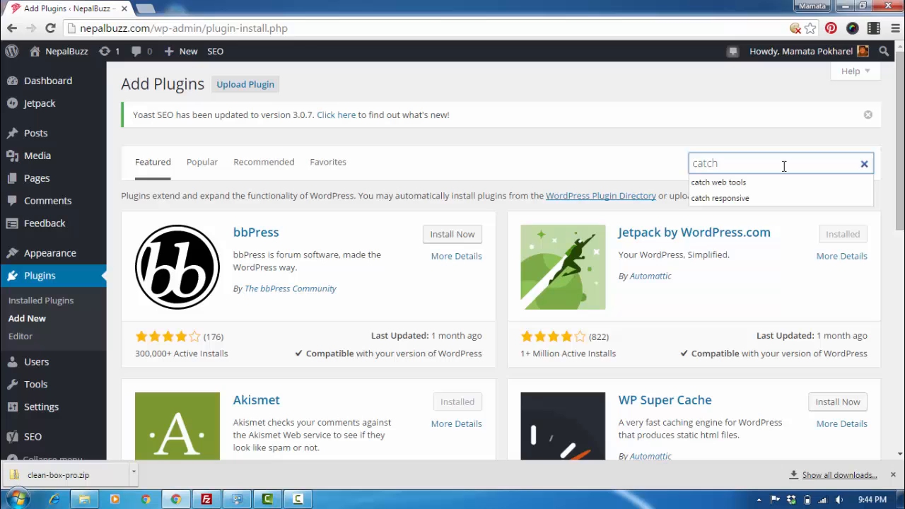
click(717, 182)
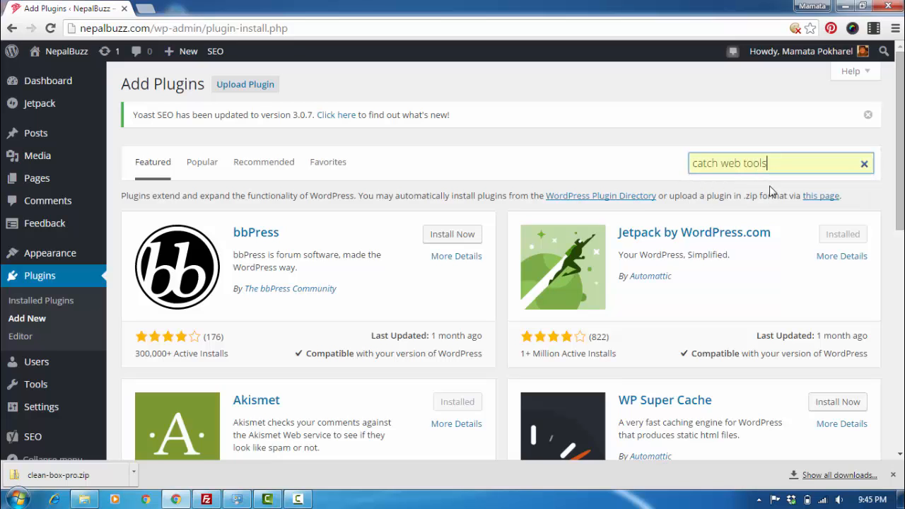
key(Return)
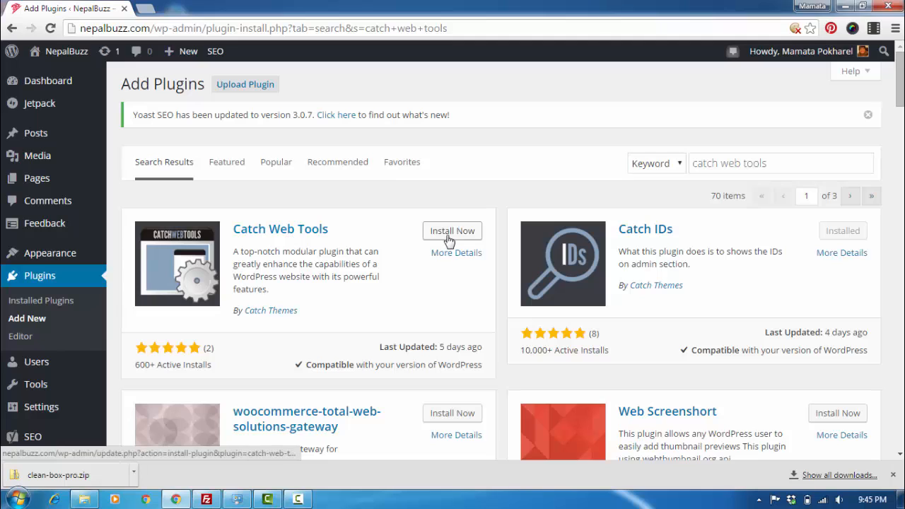
click(451, 231)
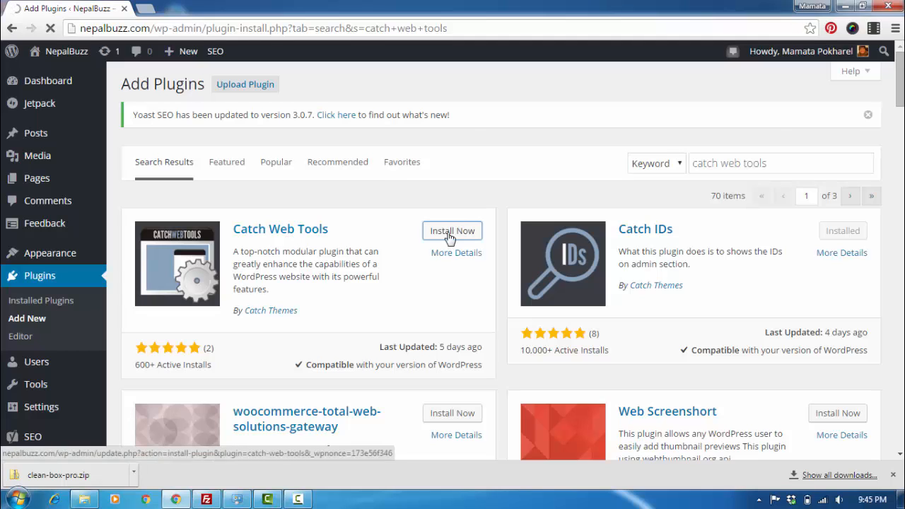
click(452, 230)
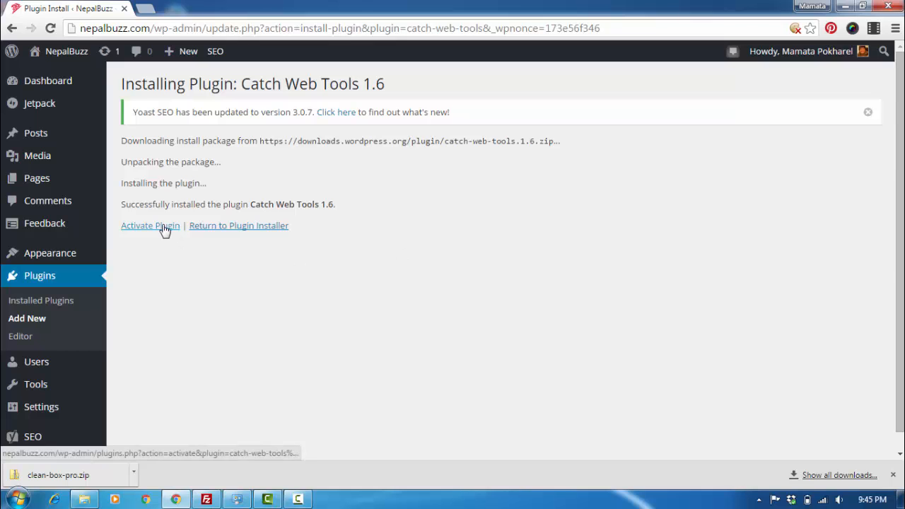
Activate Catch Web Tools and scroll its Dashboard down to the Catch Updater module.
click(150, 224)
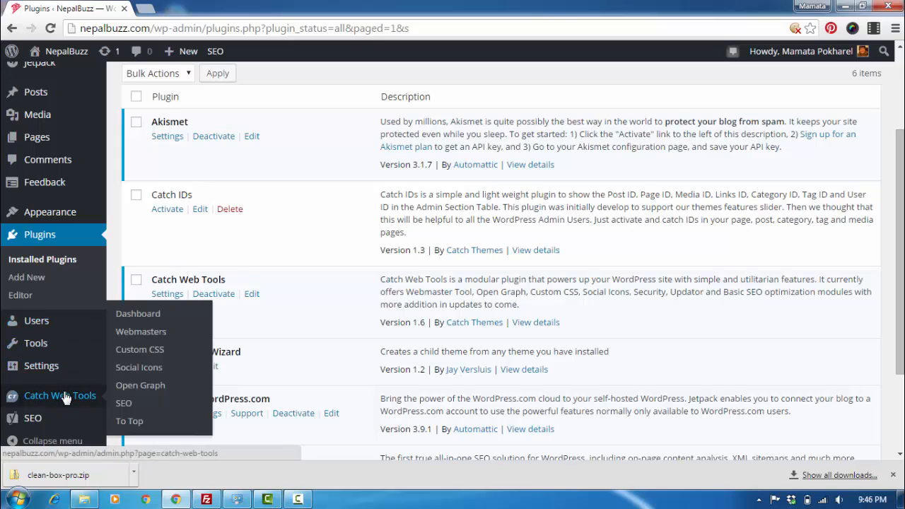
mouse_move(138, 313)
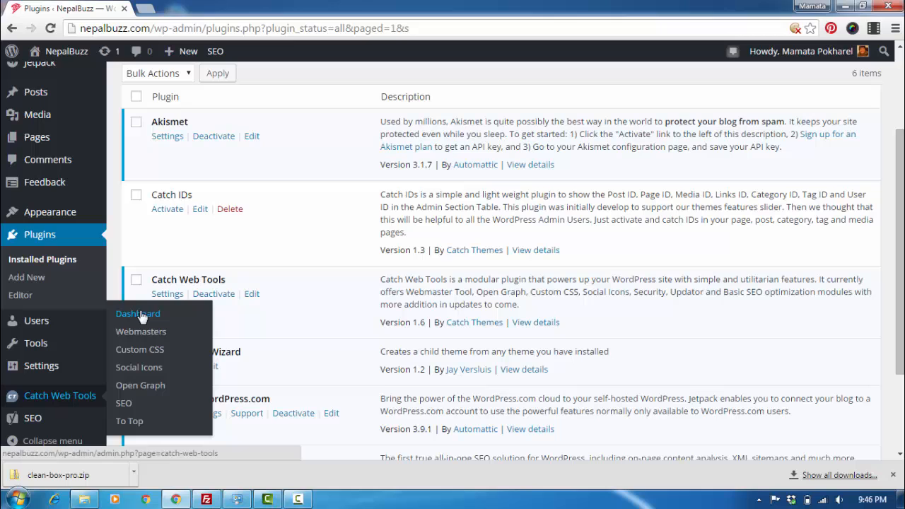
click(137, 313)
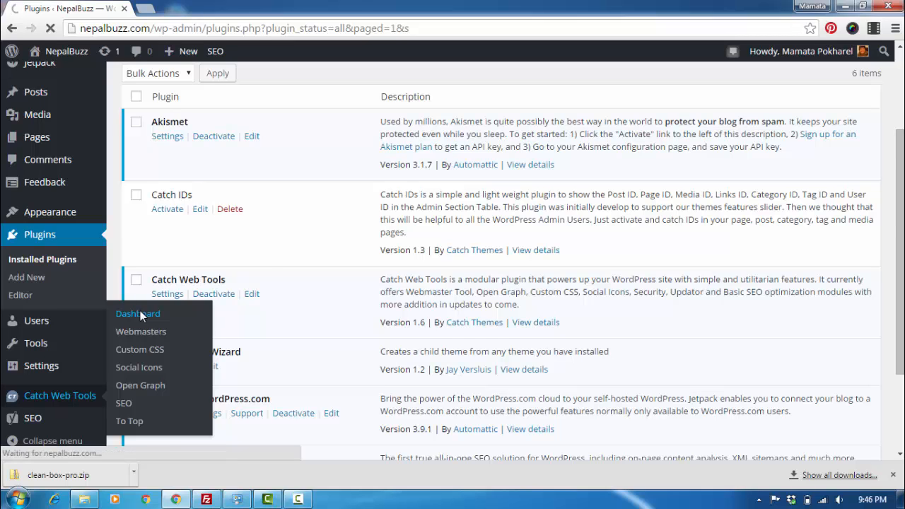
click(138, 313)
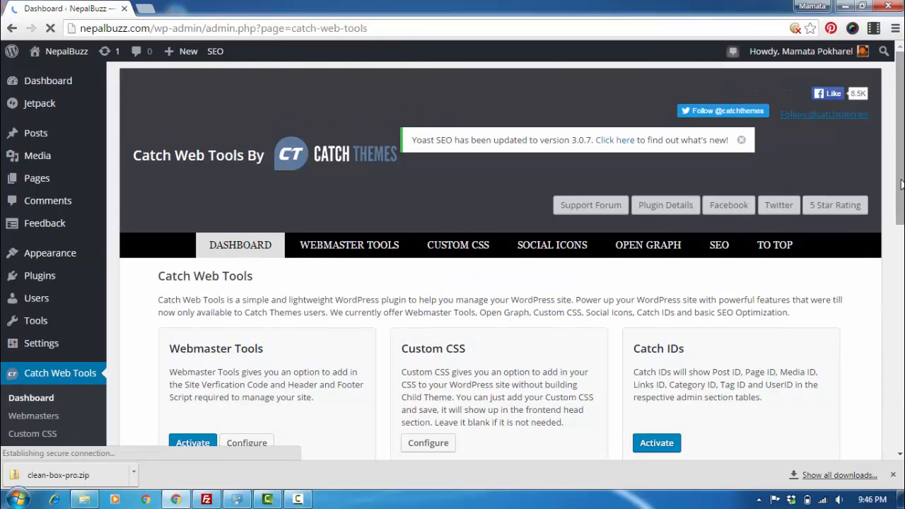
scroll(down, 3)
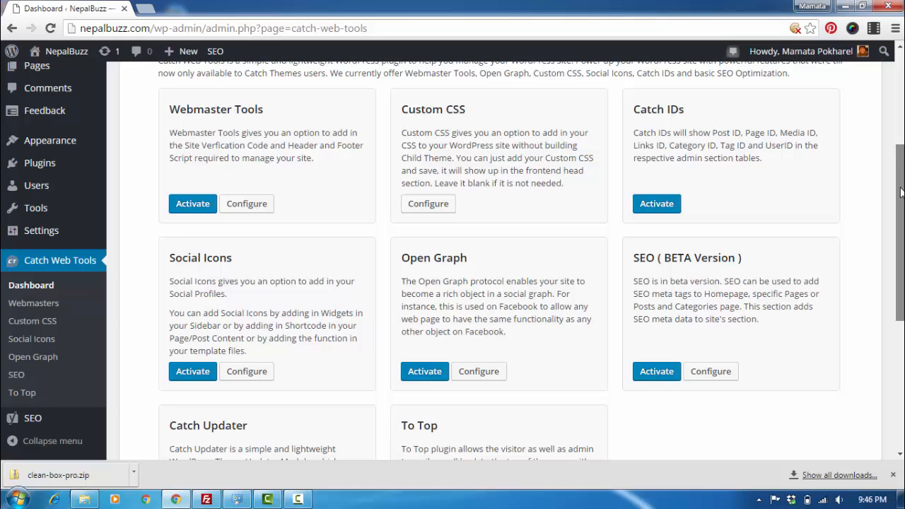
scroll(down, 3)
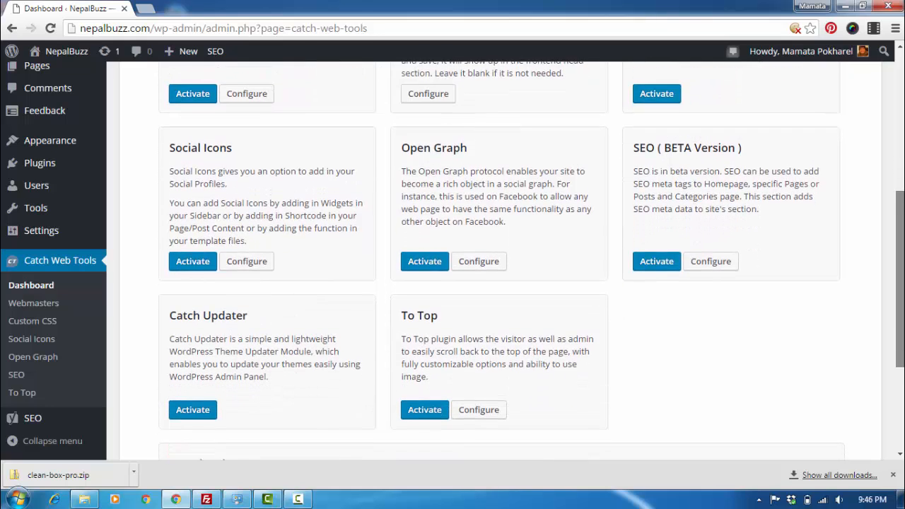
scroll(down, 3)
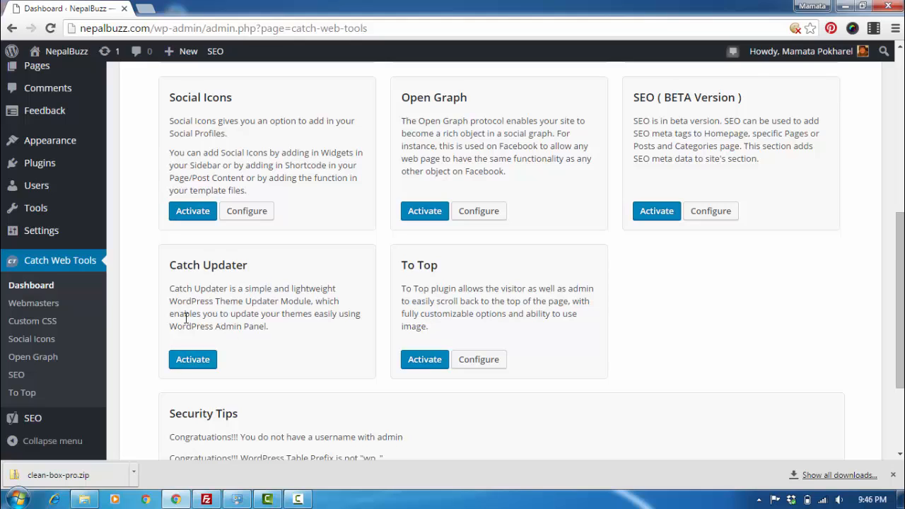
Activate the Catch Updater module card and go to its Upload Theme Now page.
click(192, 359)
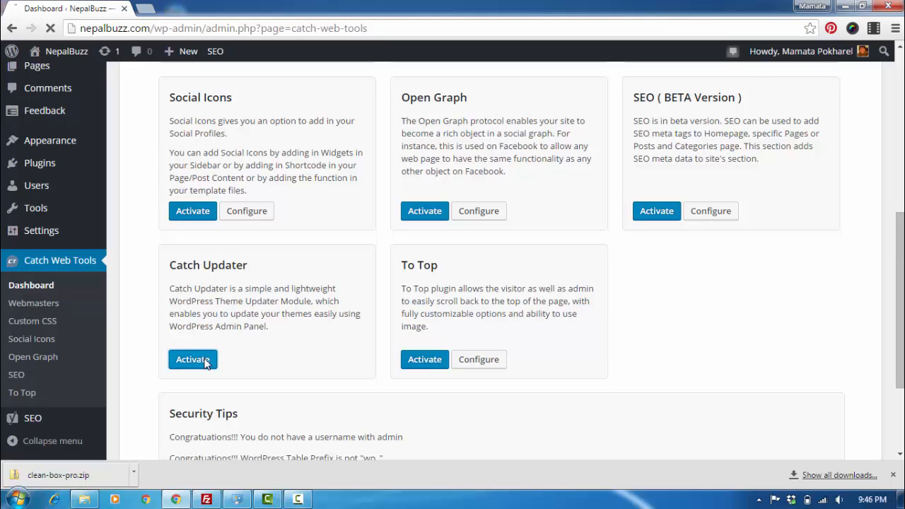
click(192, 359)
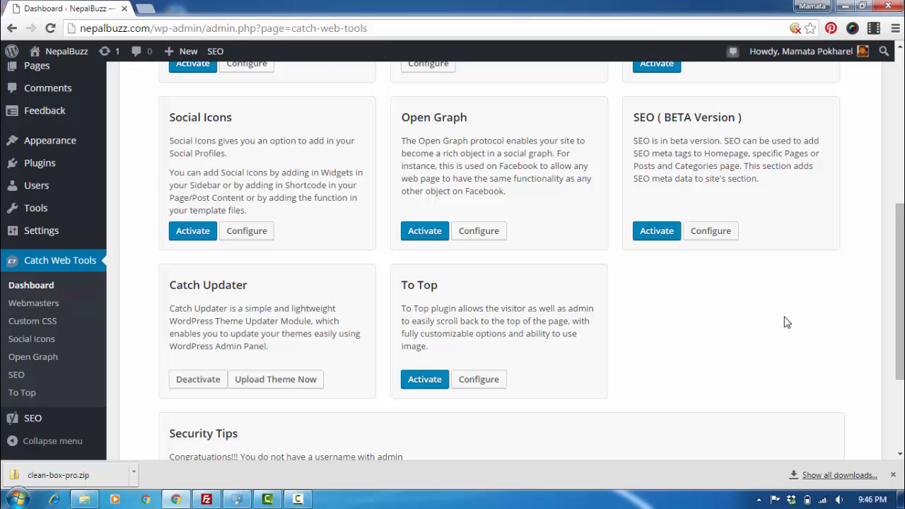
mouse_move(276, 379)
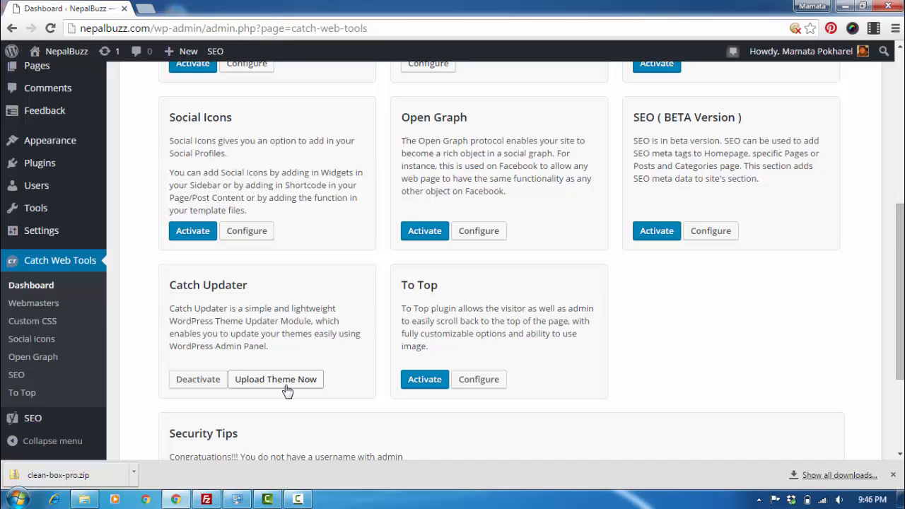
click(275, 379)
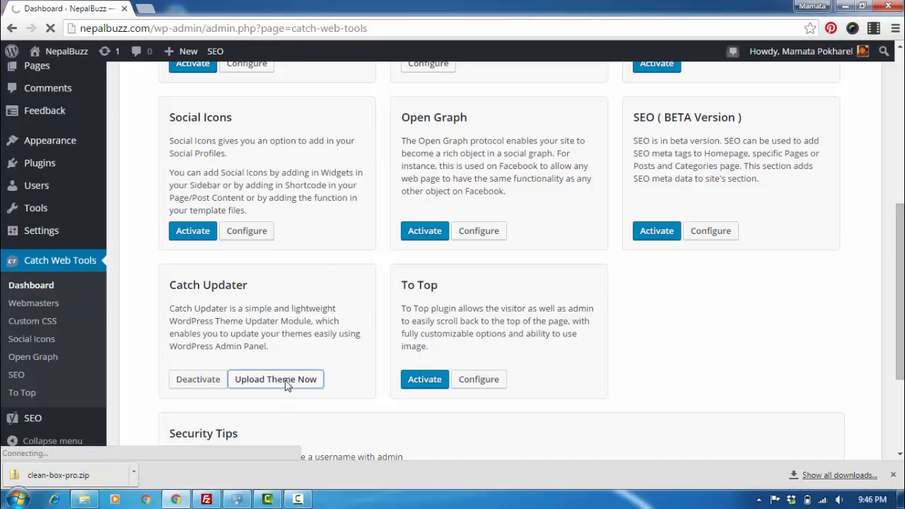
click(275, 379)
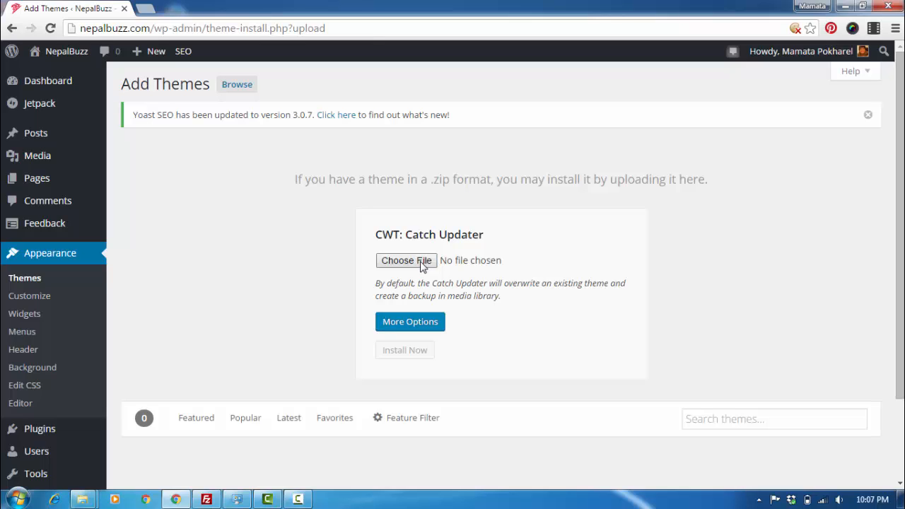
mouse_move(148, 13)
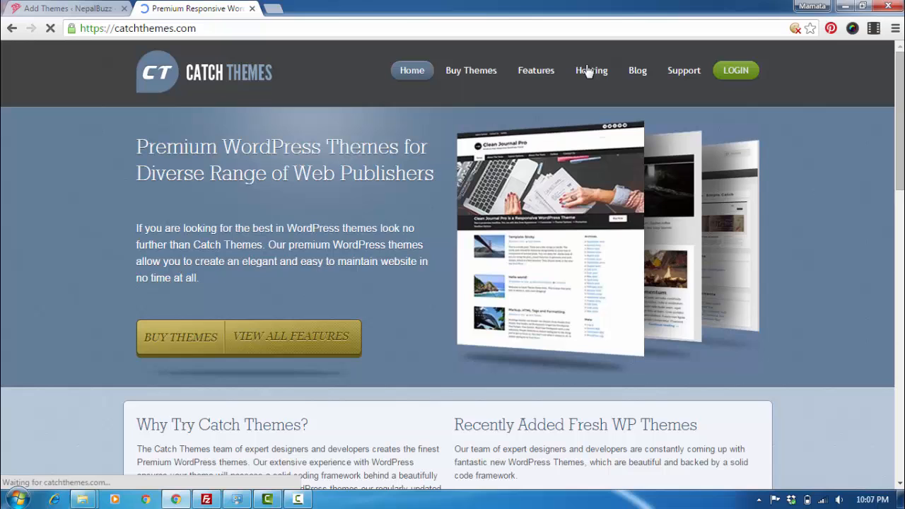
Log in to Catch Themes and download Catch Responsive Pro 3.7 from Available Downloads.
click(735, 70)
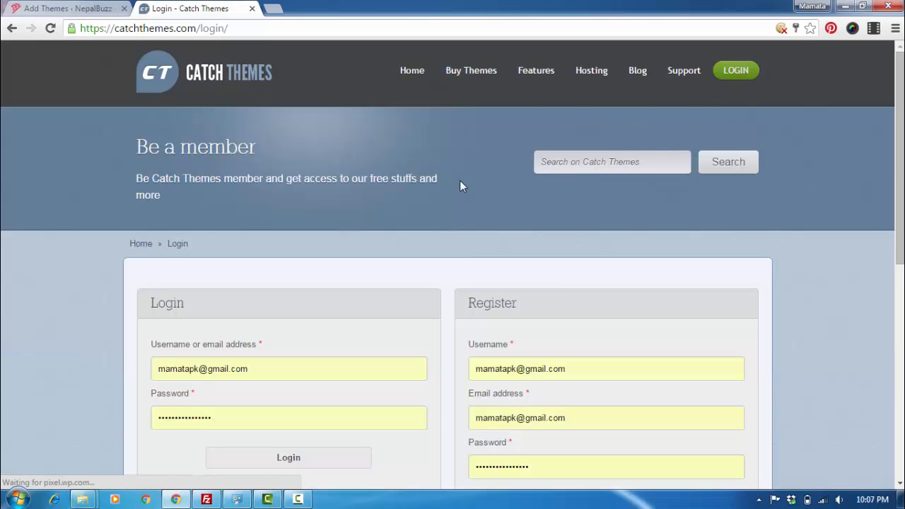
scroll(down, 3)
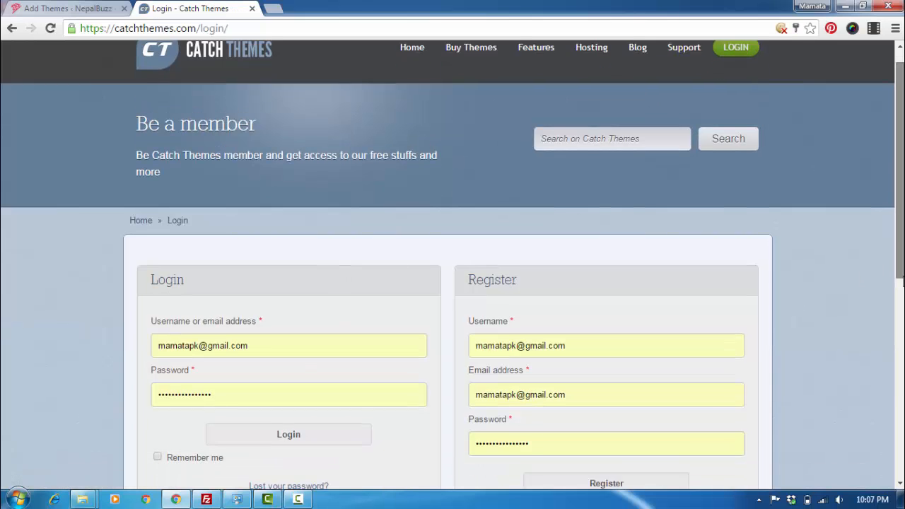
click(288, 434)
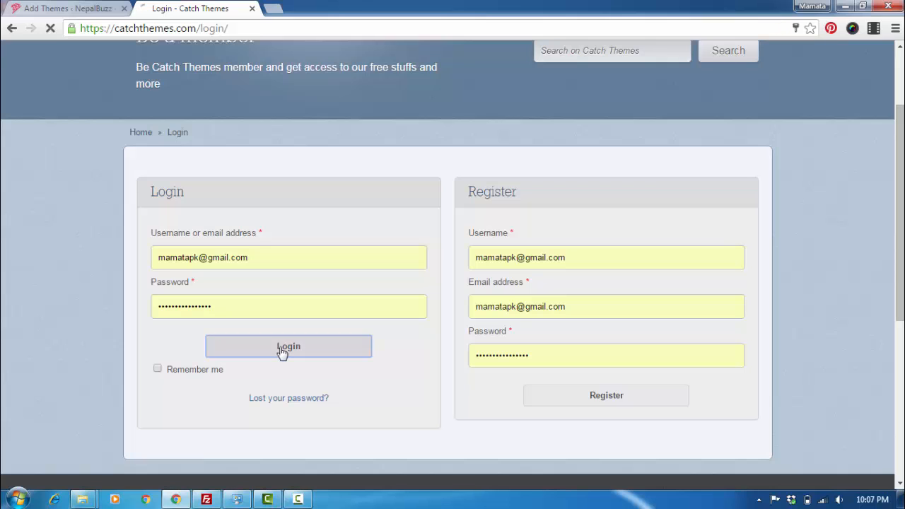
click(288, 347)
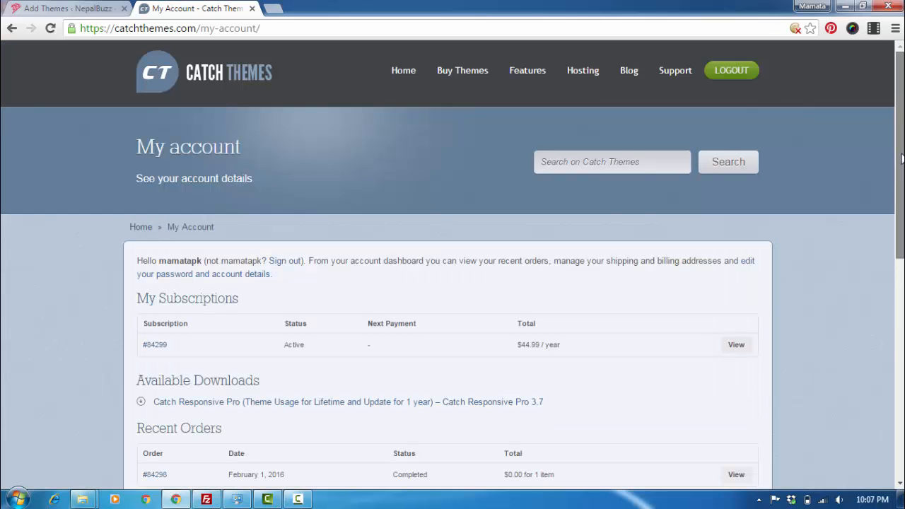
scroll(down, 3)
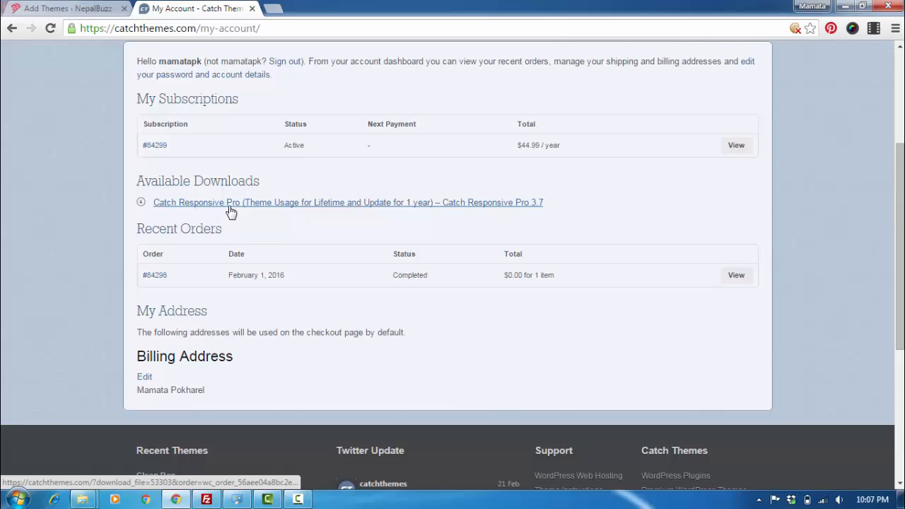
mouse_move(232, 207)
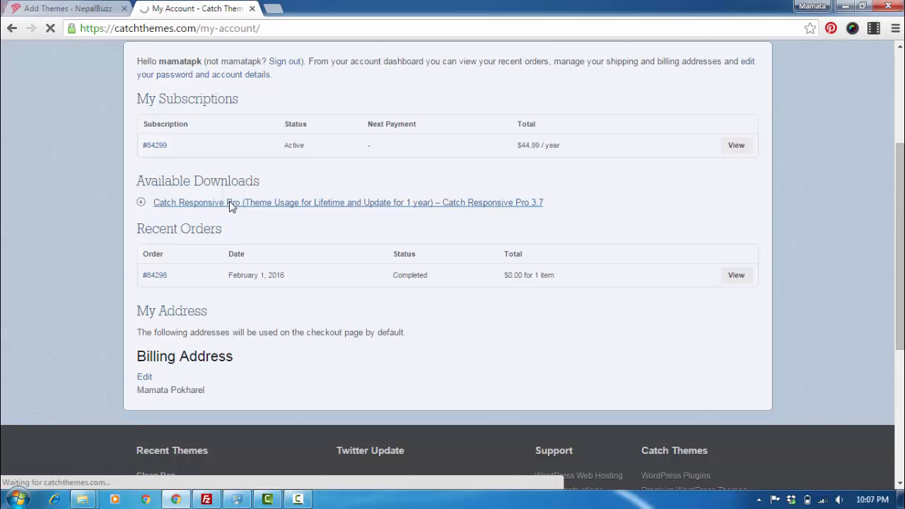
click(348, 202)
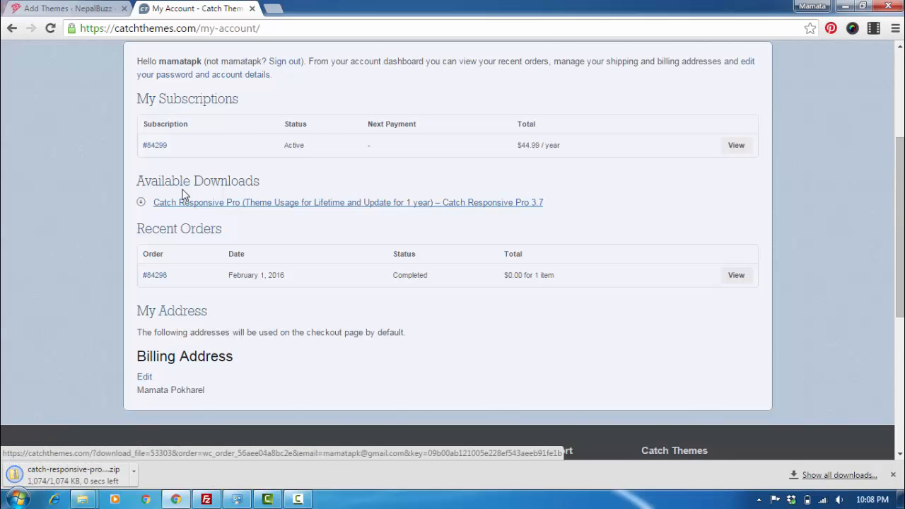
click(64, 8)
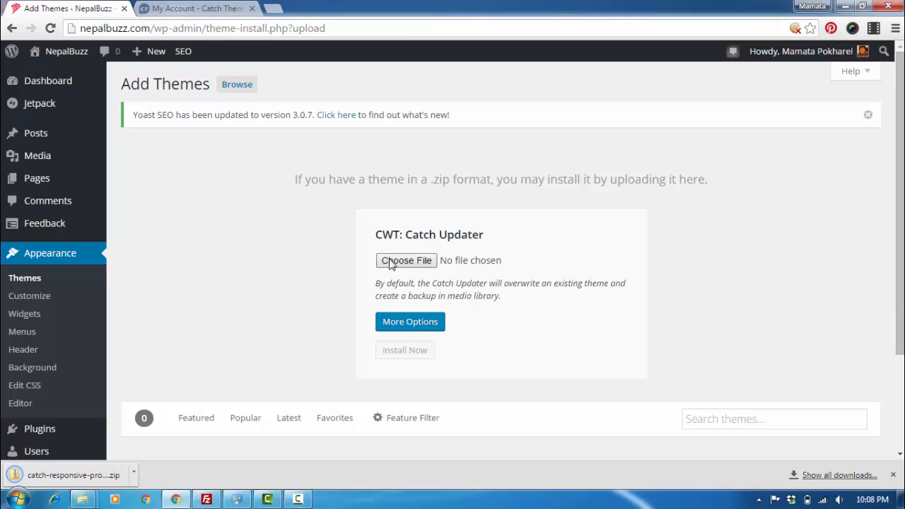
Choose catch-responsive-pro.3.7 from Downloads as the theme file to upload.
click(405, 260)
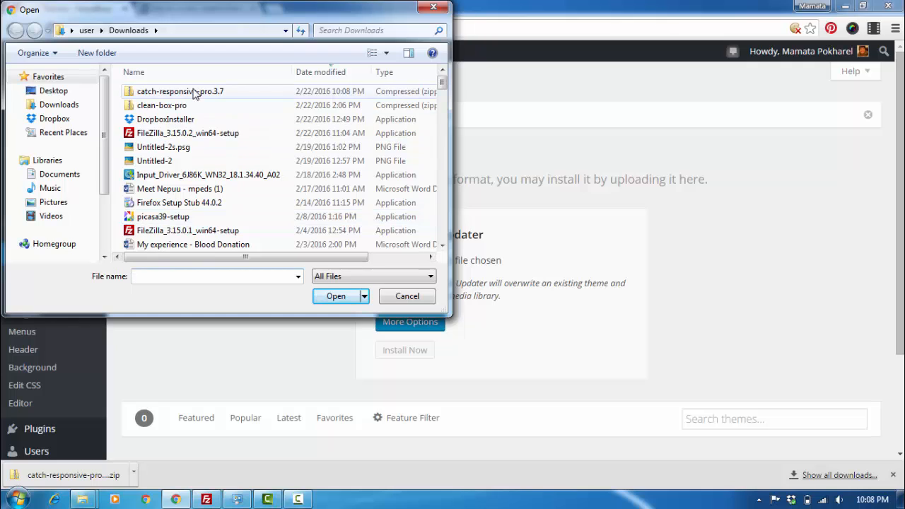
click(180, 91)
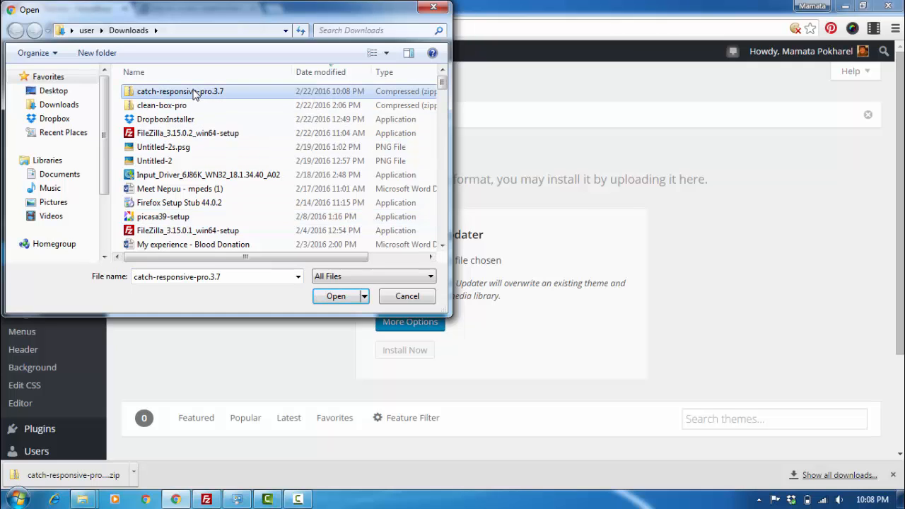
mouse_move(249, 171)
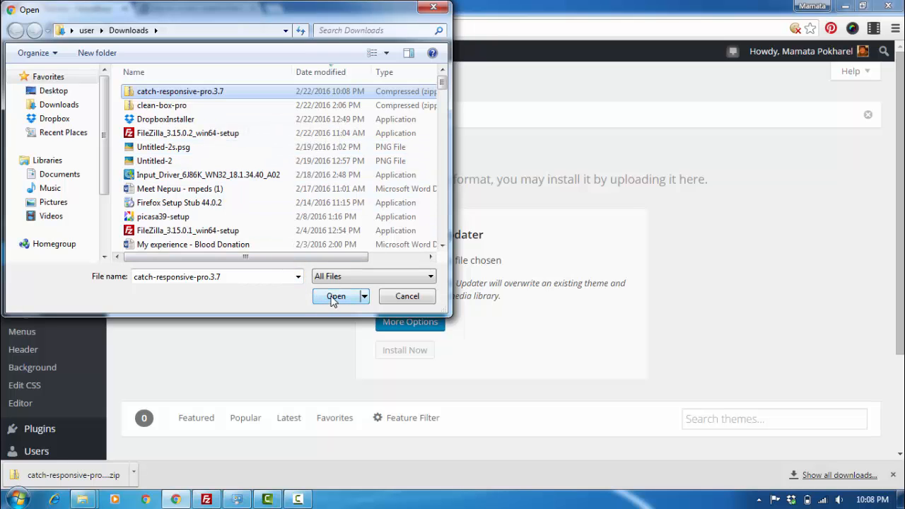
click(335, 296)
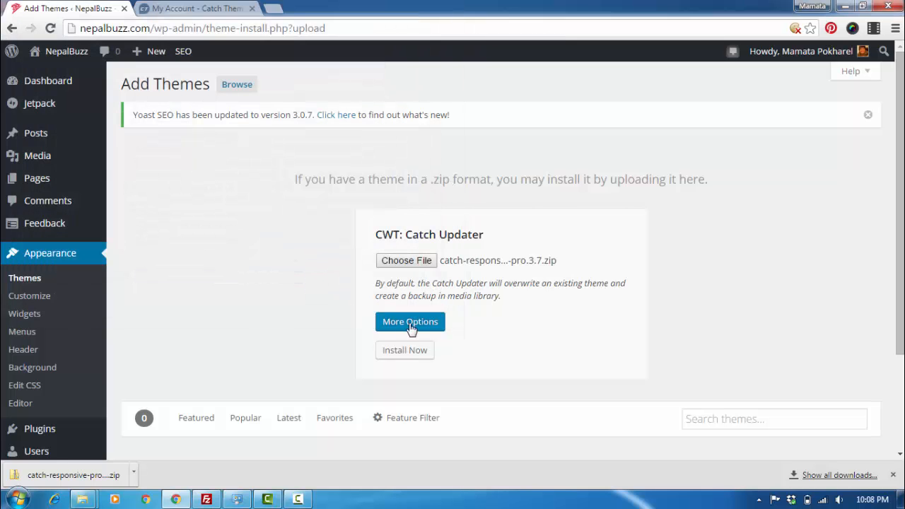
Install the theme zip with Update existing Theme and Create Backup both left at Yes.
click(410, 321)
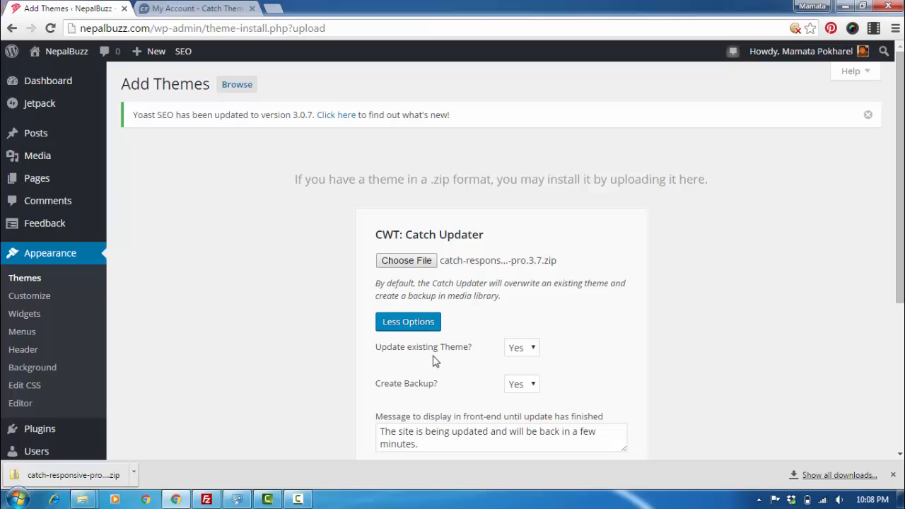
mouse_move(531, 351)
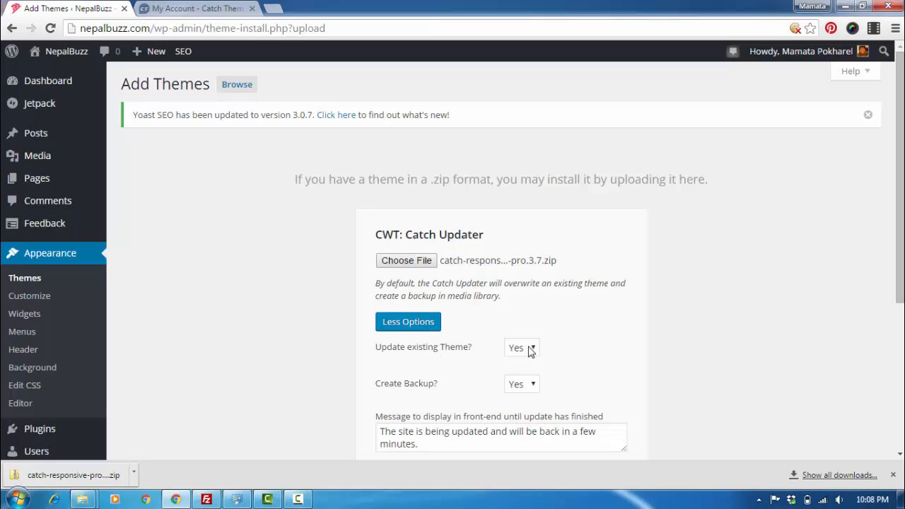
mouse_move(523, 389)
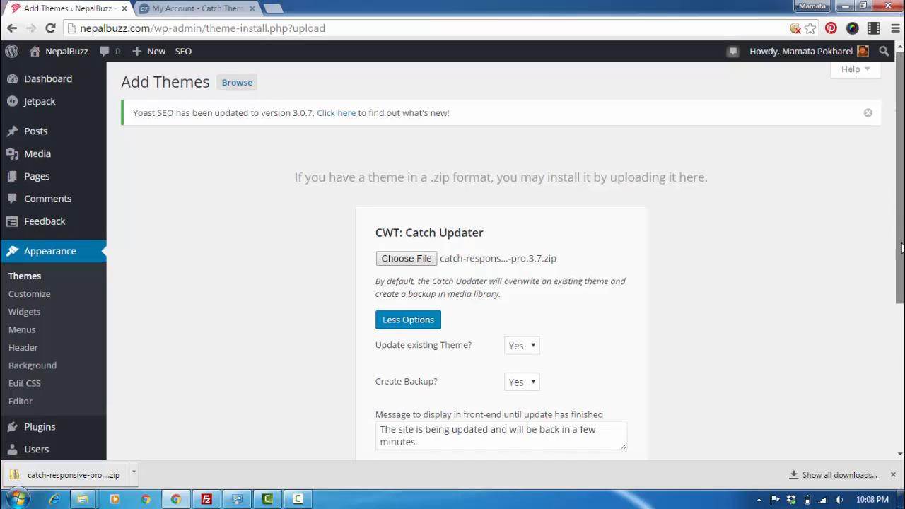
scroll(down, 3)
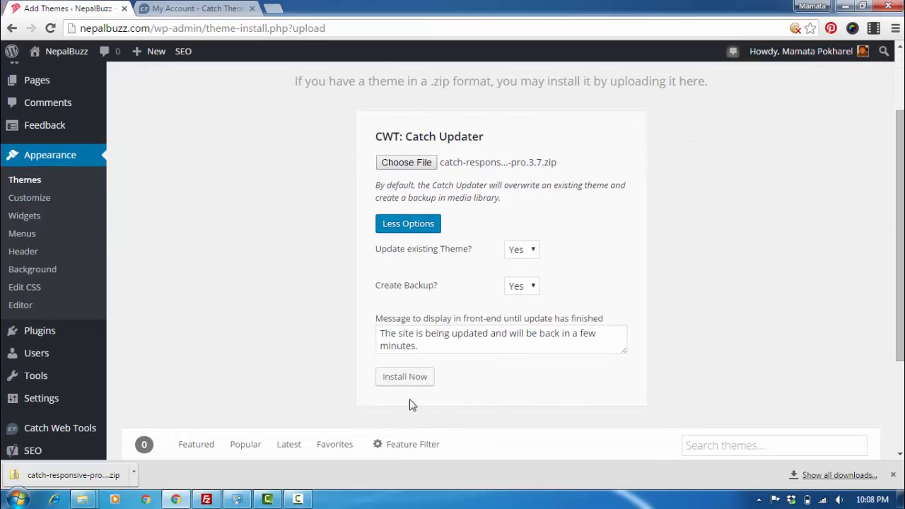
click(404, 377)
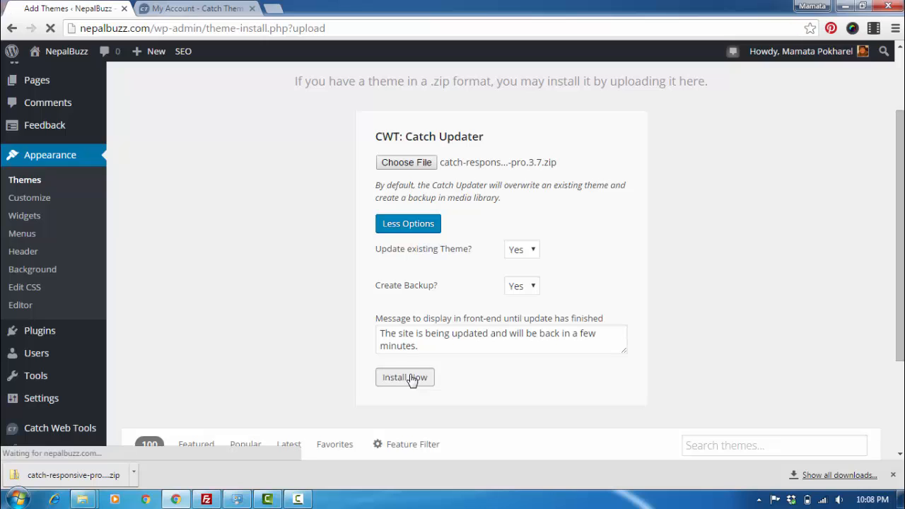
click(404, 376)
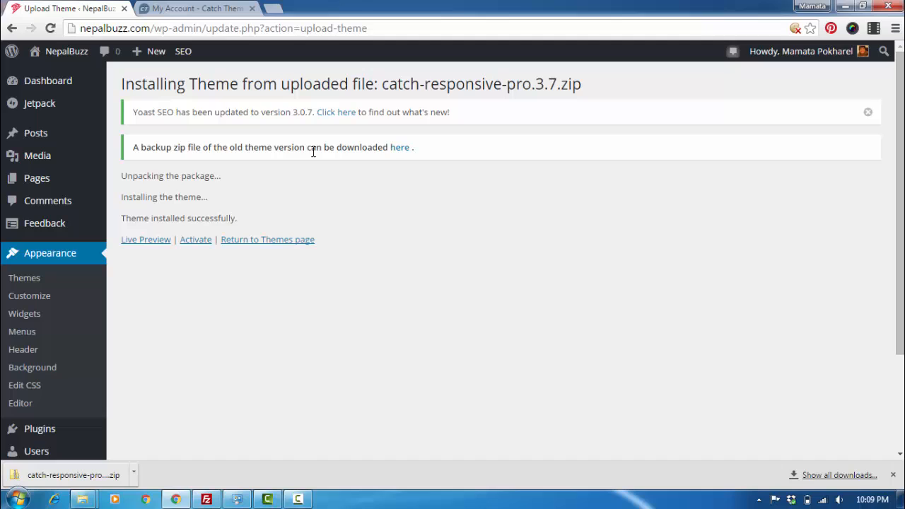
mouse_move(399, 147)
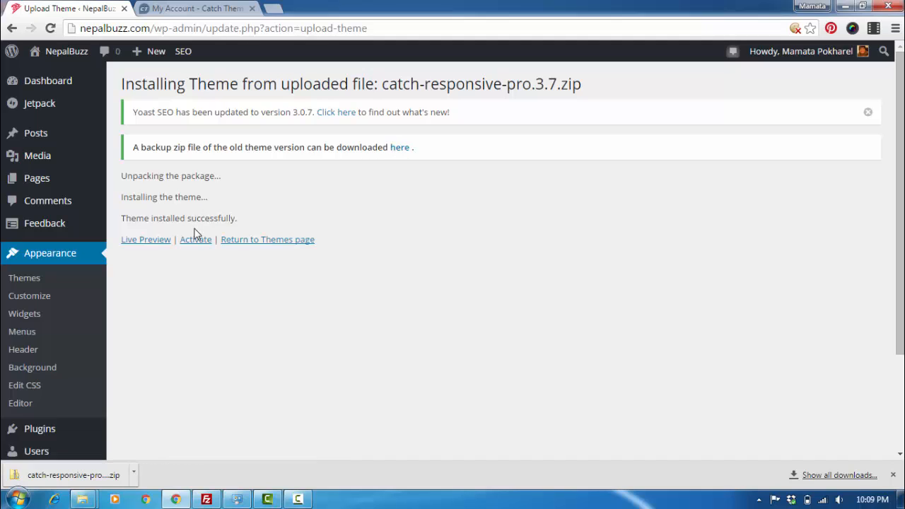
Activate Catch Responsive Pro from the installation result page.
click(196, 239)
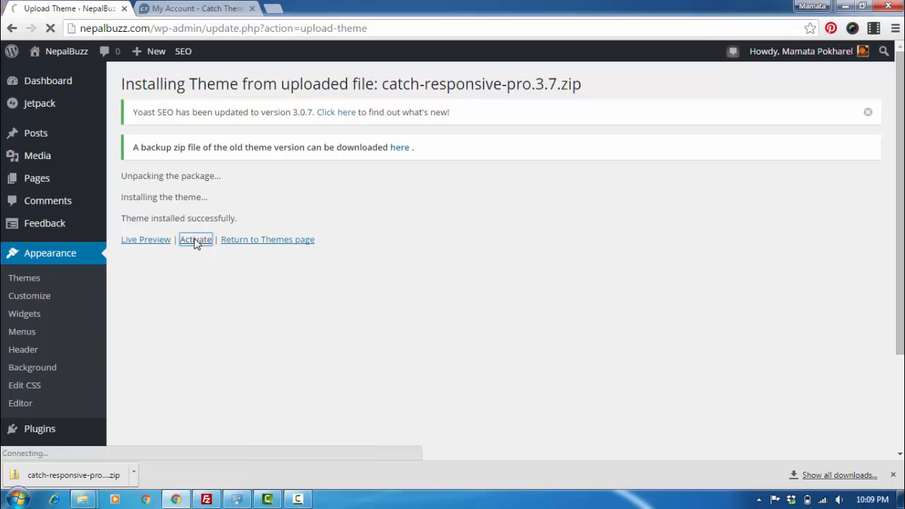
click(196, 239)
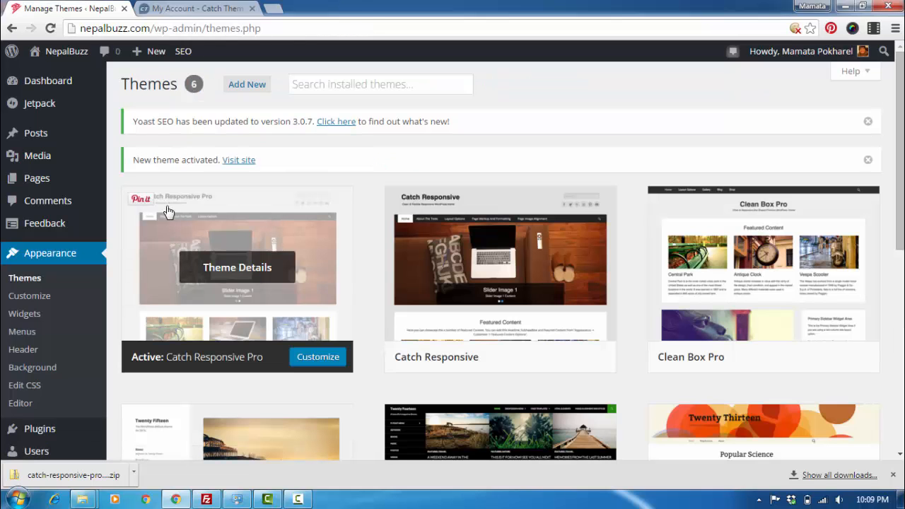